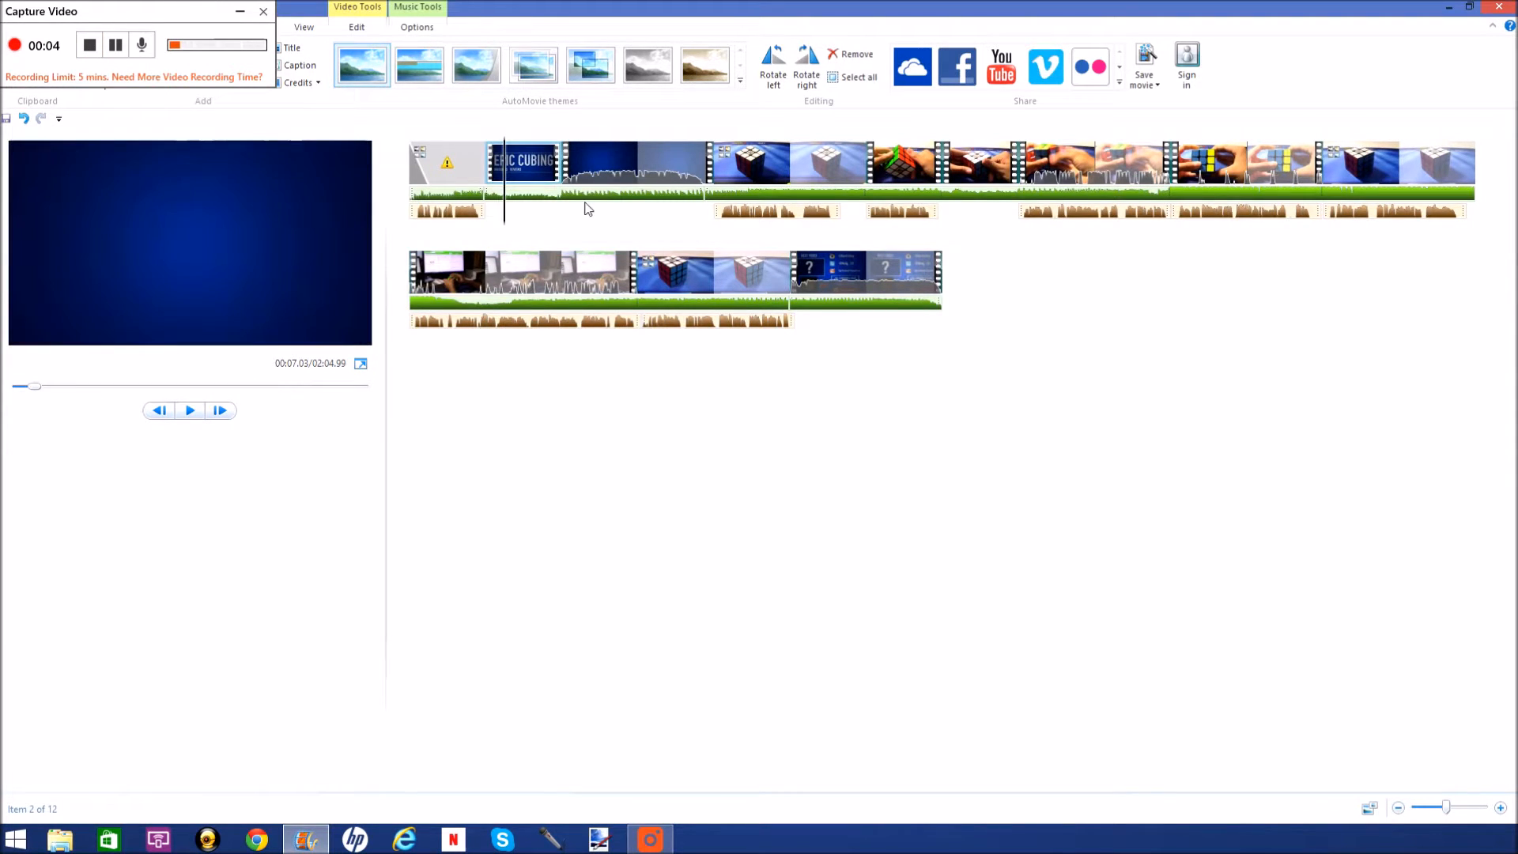
{"action": "left_click", "coordinate": [634, 161]}
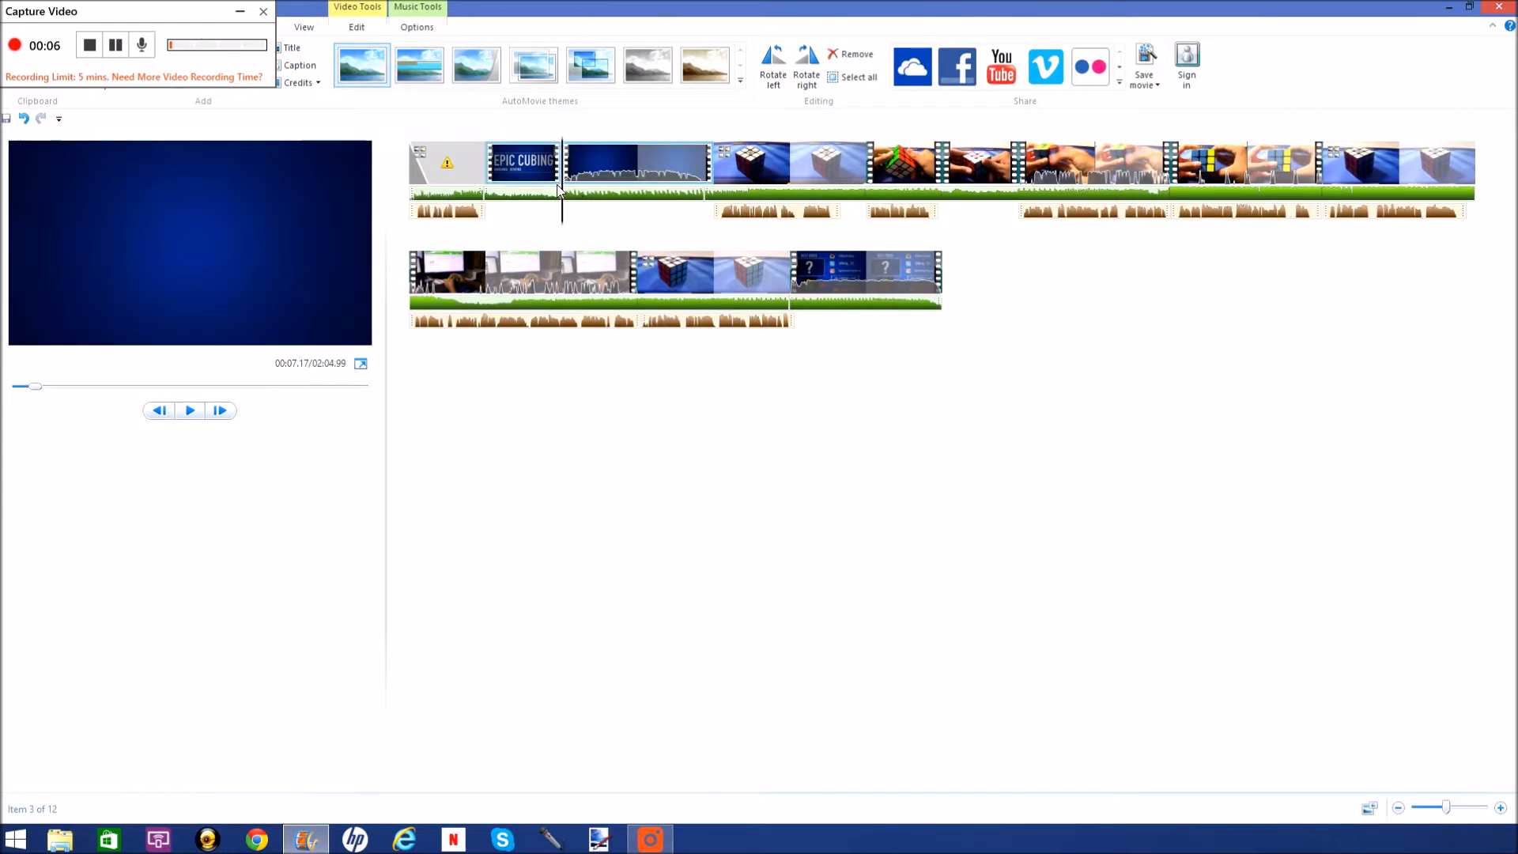
{"action": "left_click", "coordinate": [523, 161]}
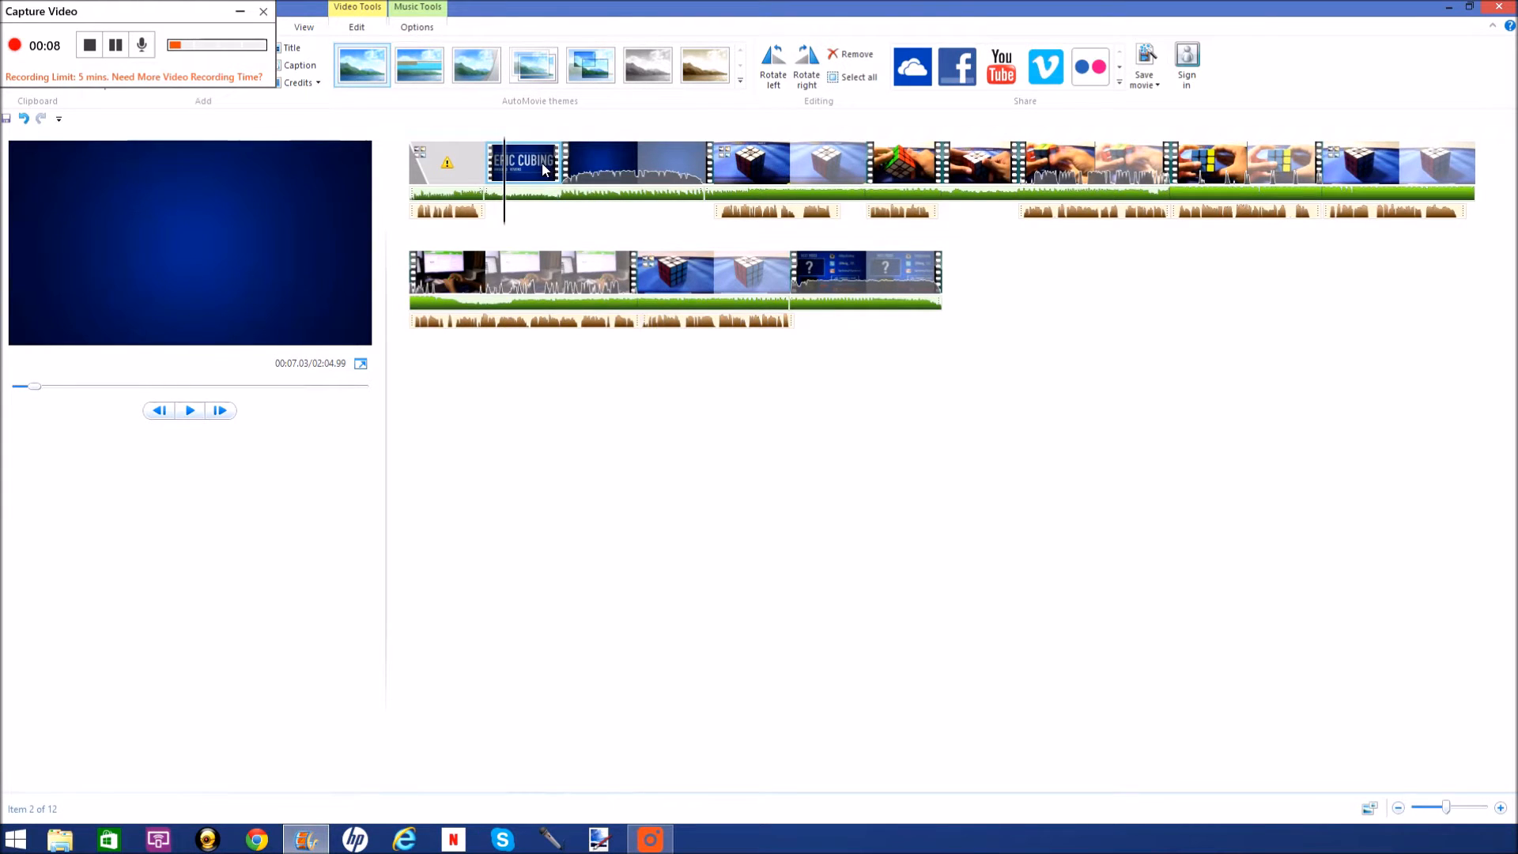
{"action": "left_click", "coordinate": [636, 163]}
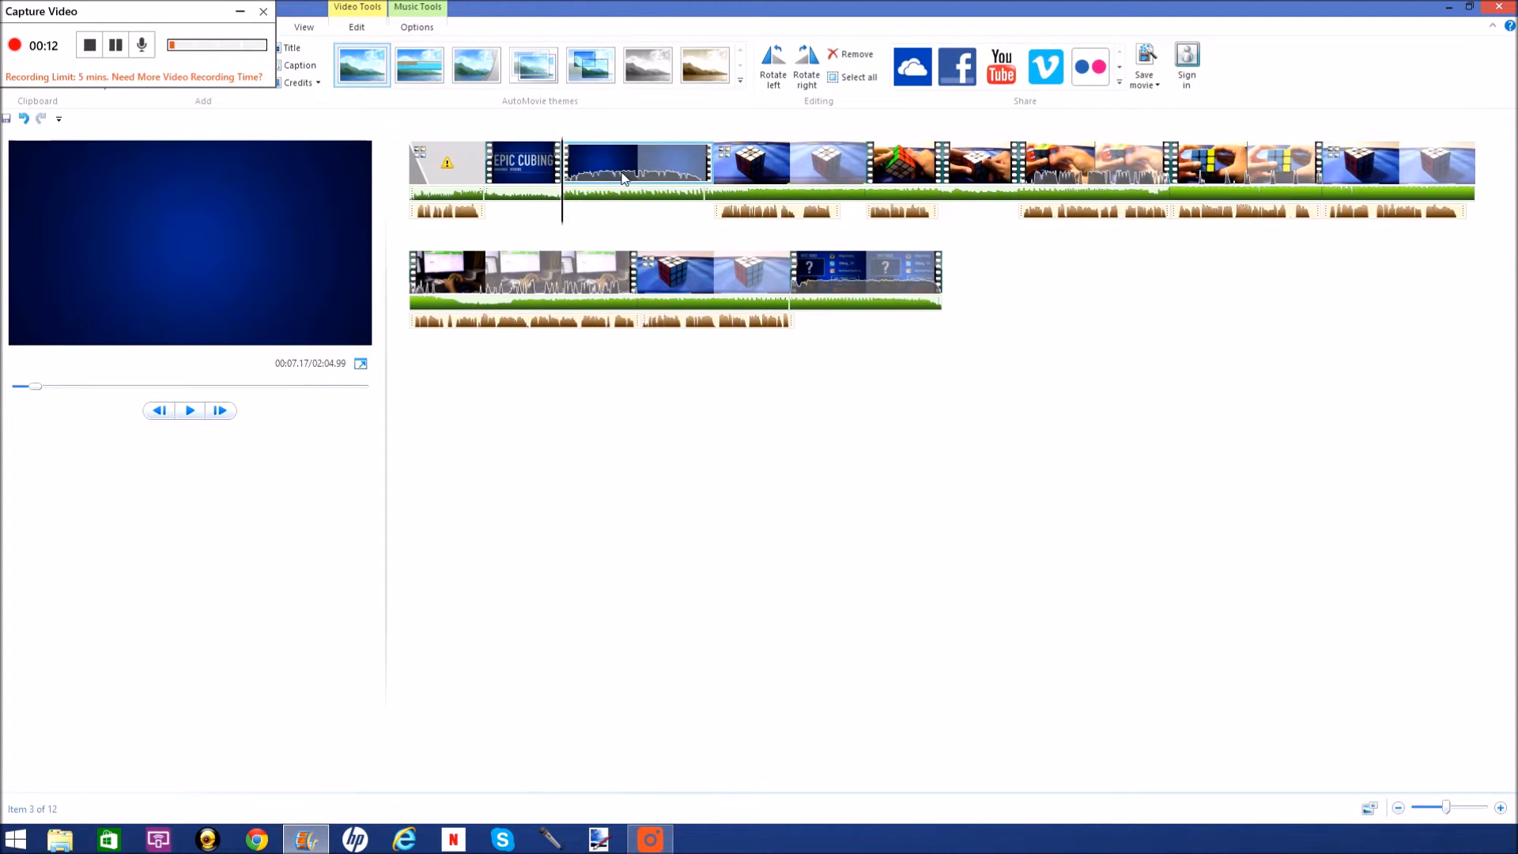
{"action": "left_click", "coordinate": [524, 161]}
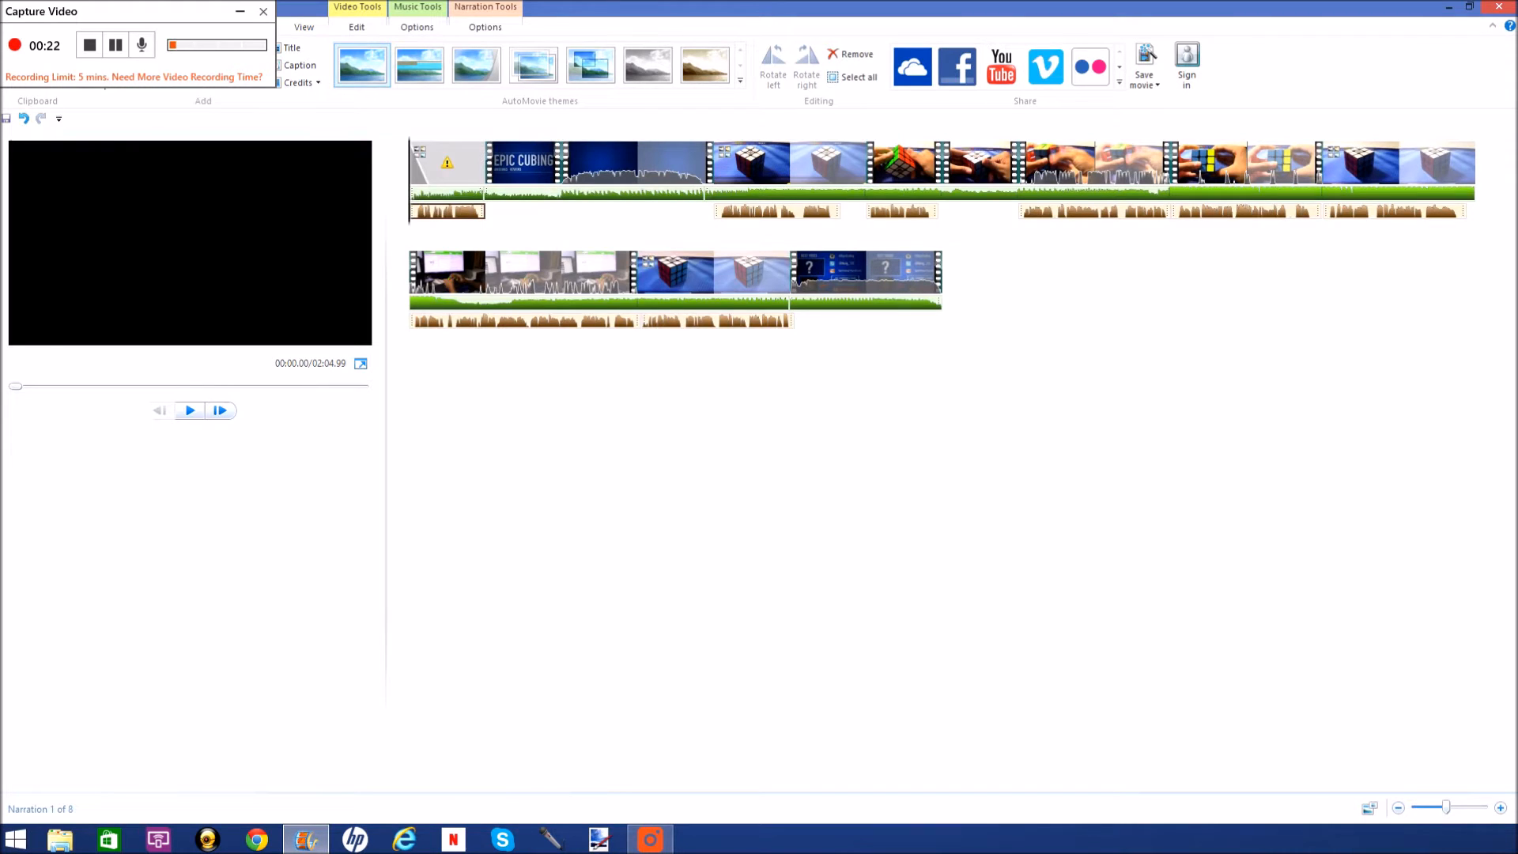
{"action": "left_click", "coordinate": [446, 162]}
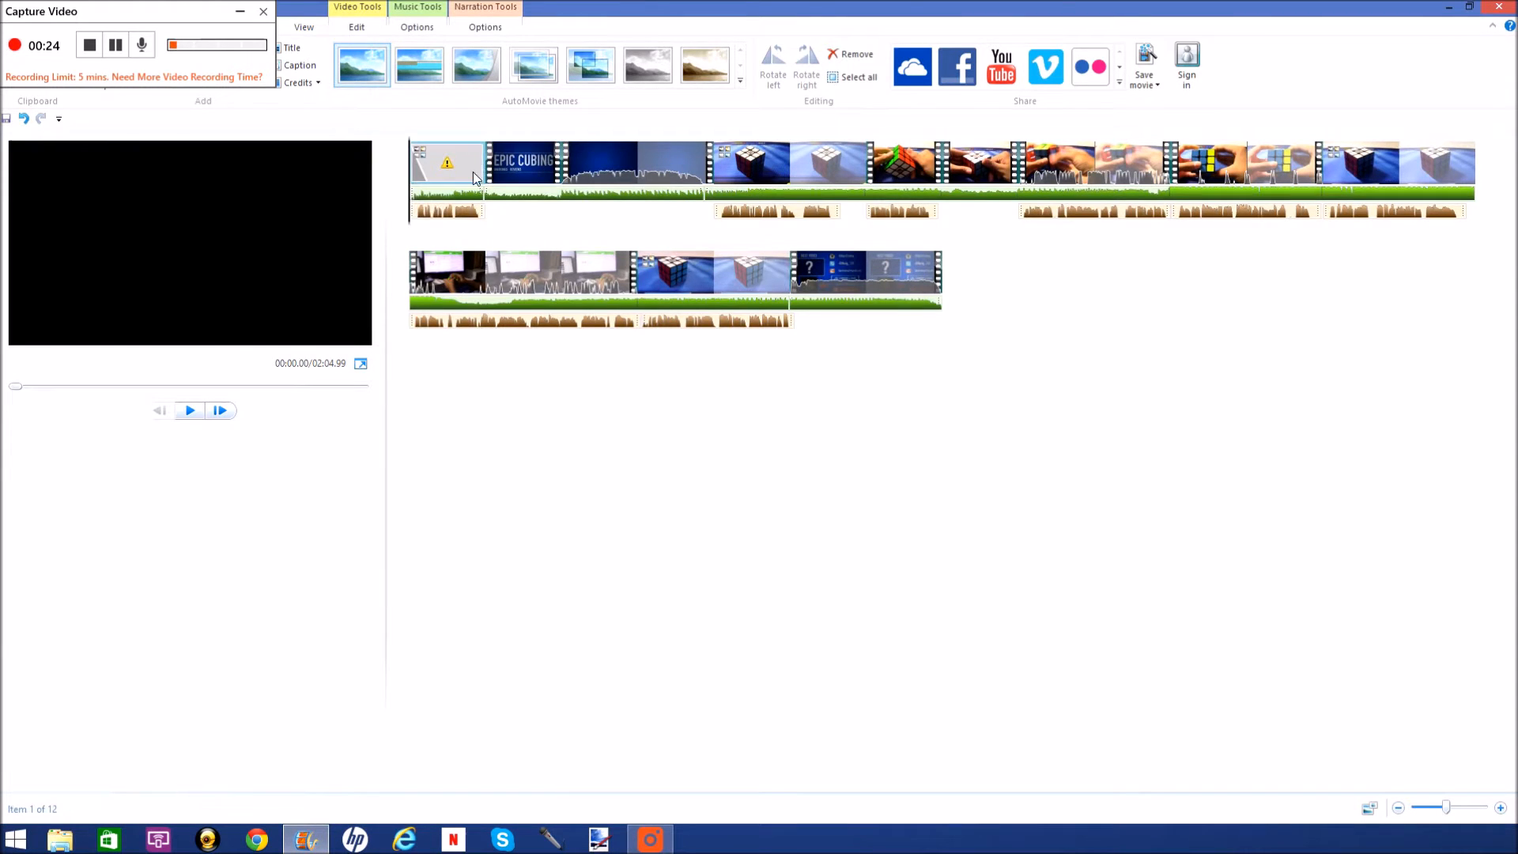
{"action": "left_click", "coordinate": [637, 162]}
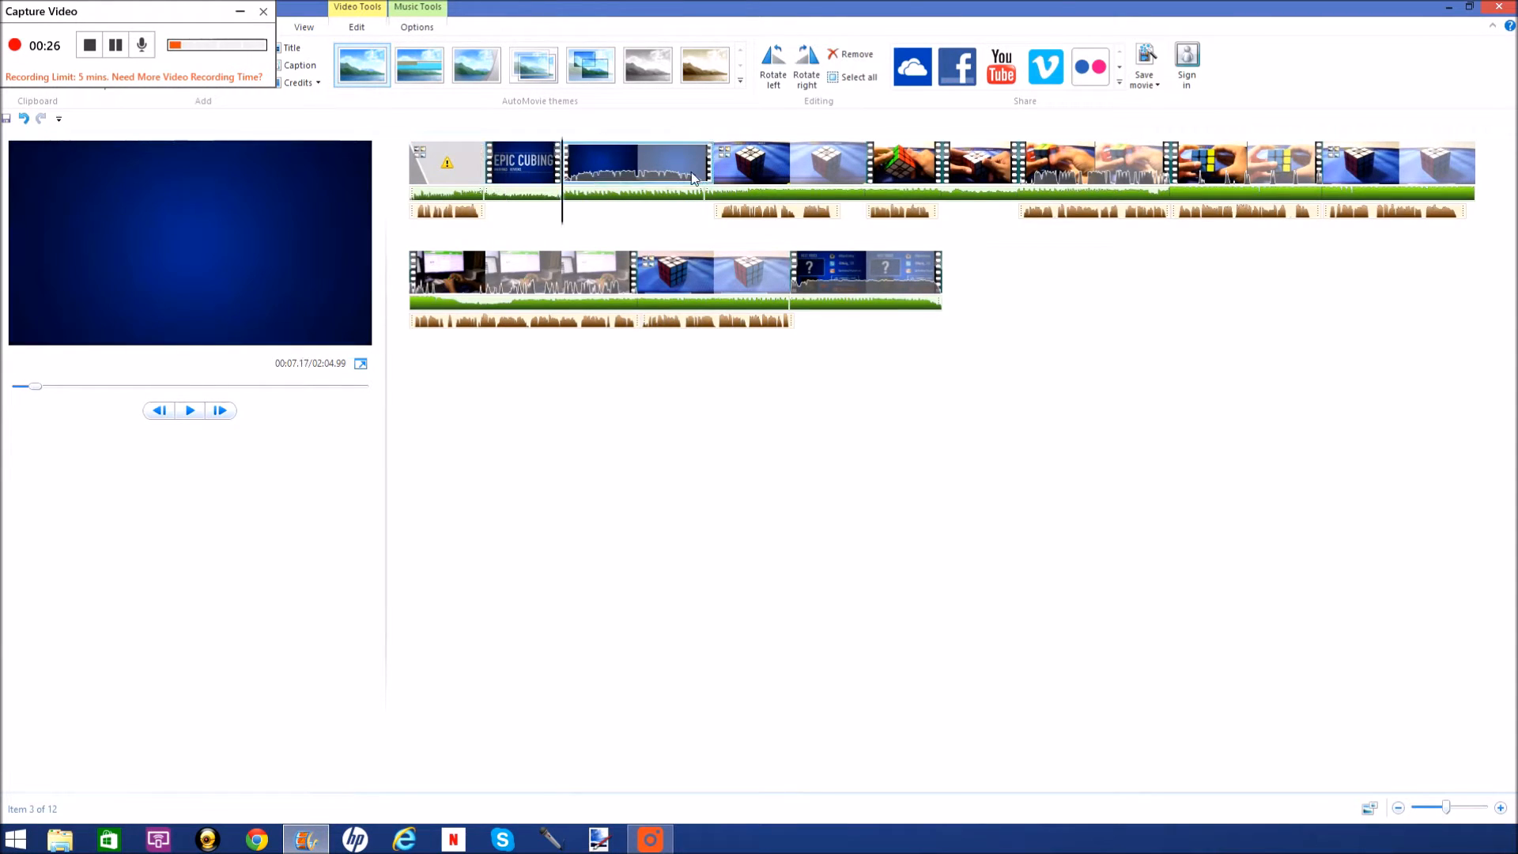
{"action": "left_click", "coordinate": [446, 160]}
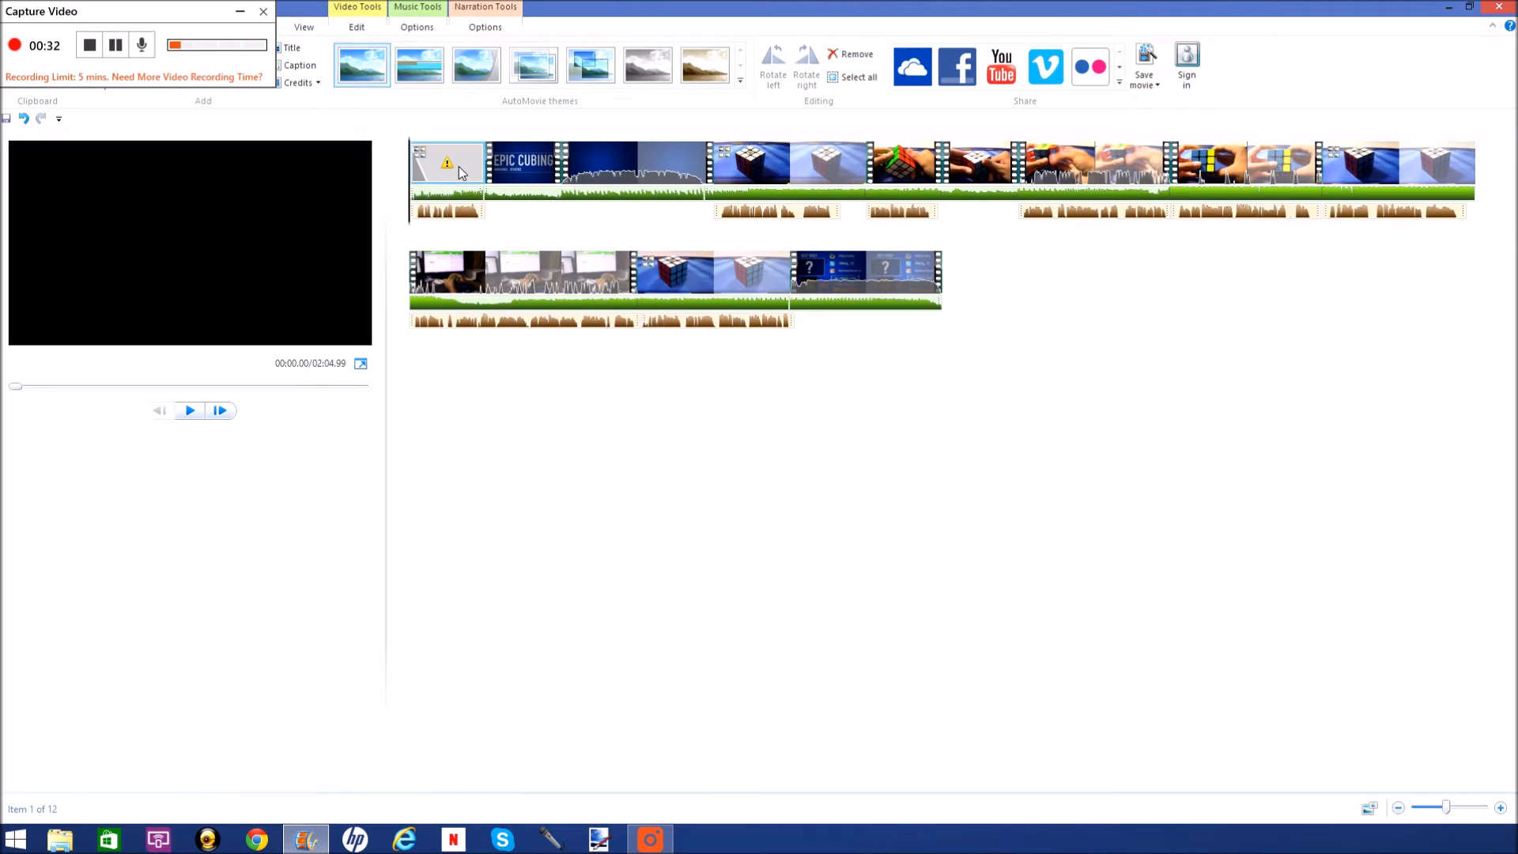
{"action": "left_click", "coordinate": [634, 163]}
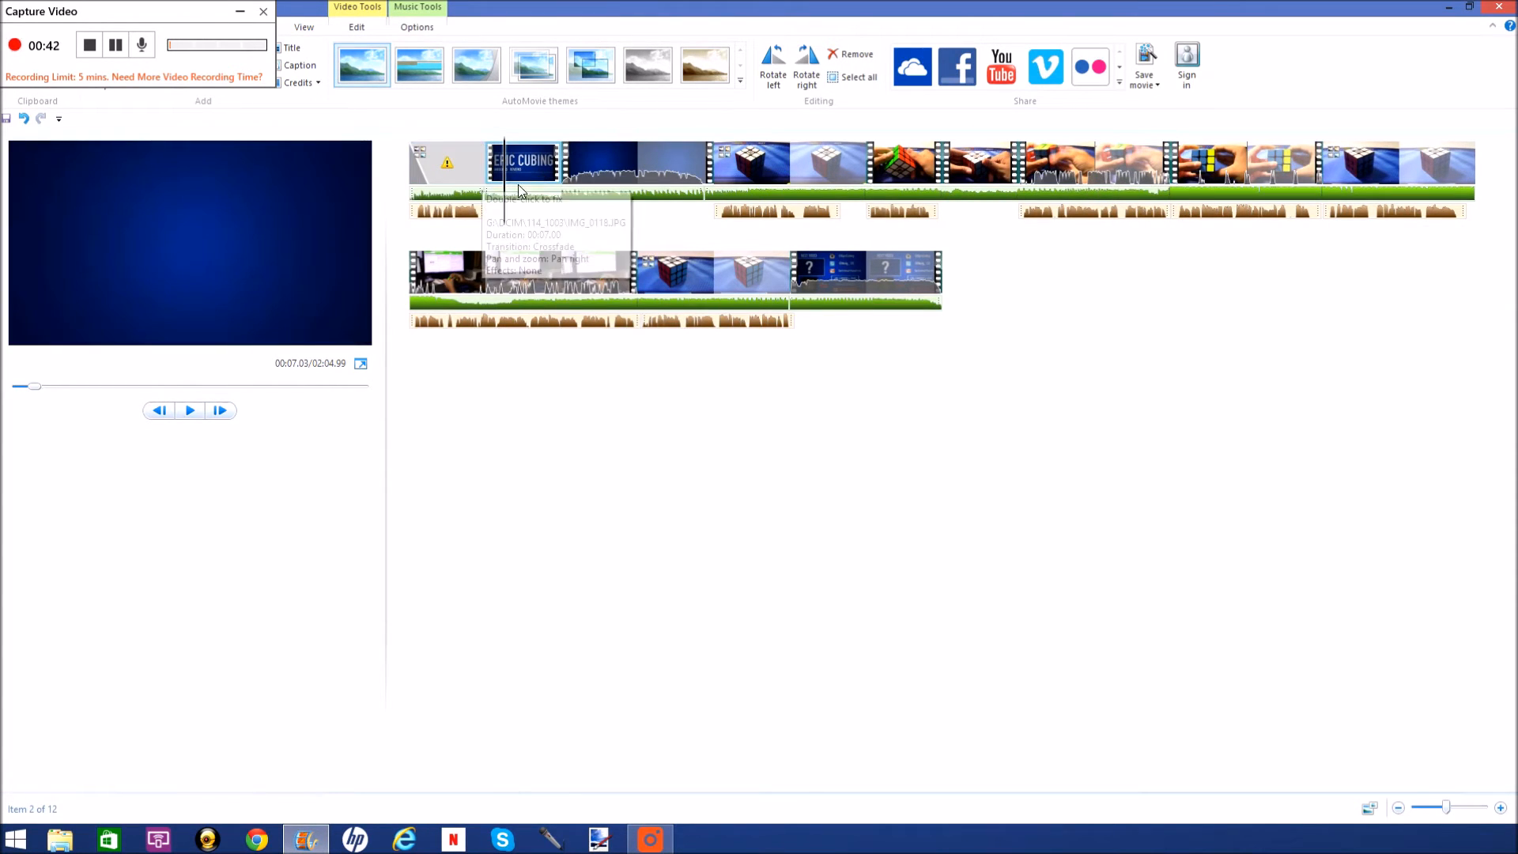
{"action": "left_click", "coordinate": [638, 161]}
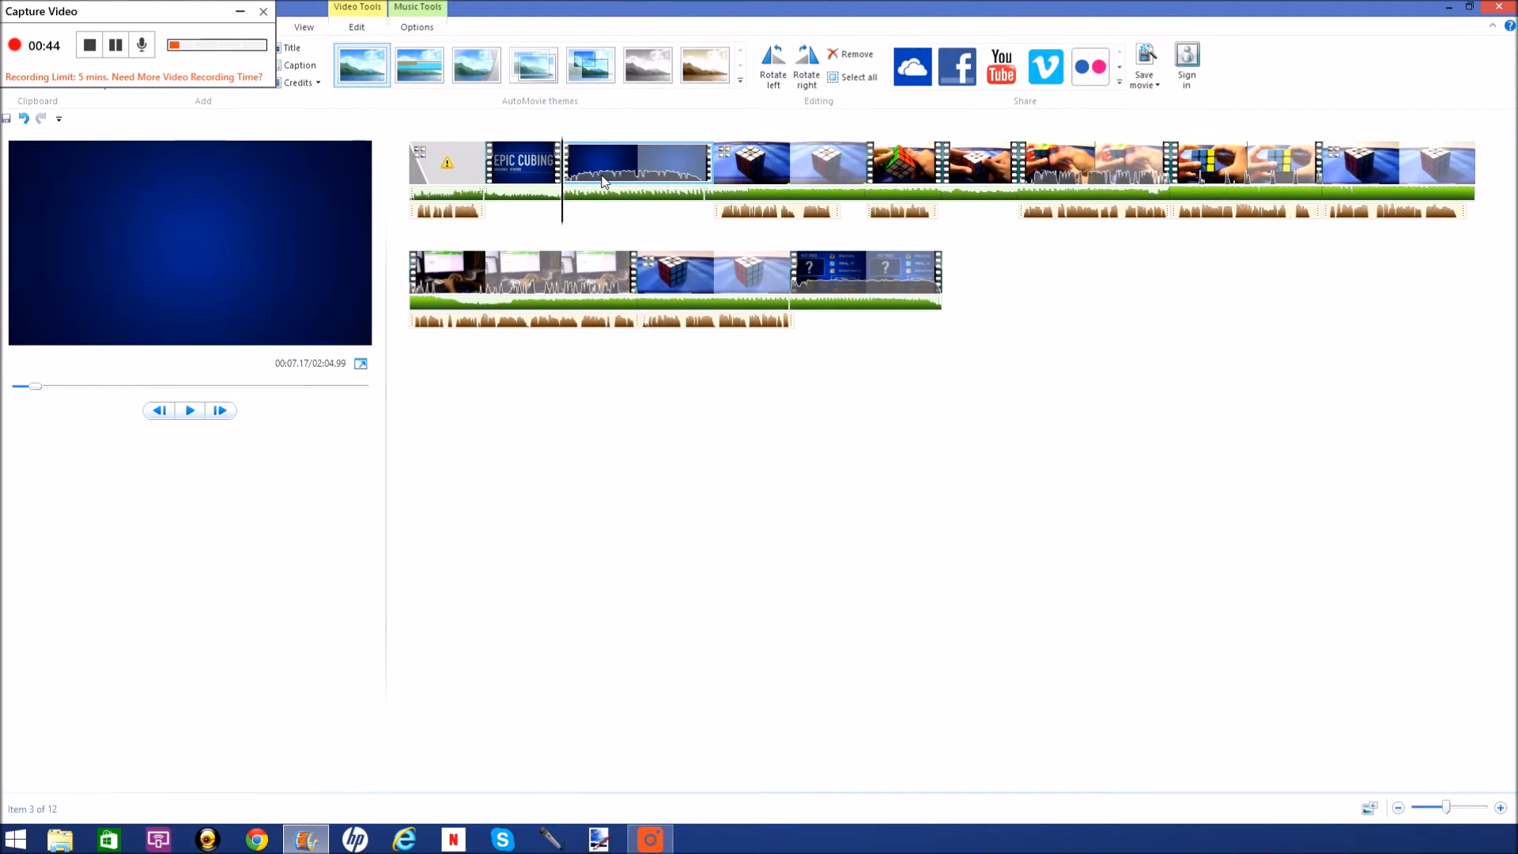
{"action": "mouse_move", "coordinate": [992, 283]}
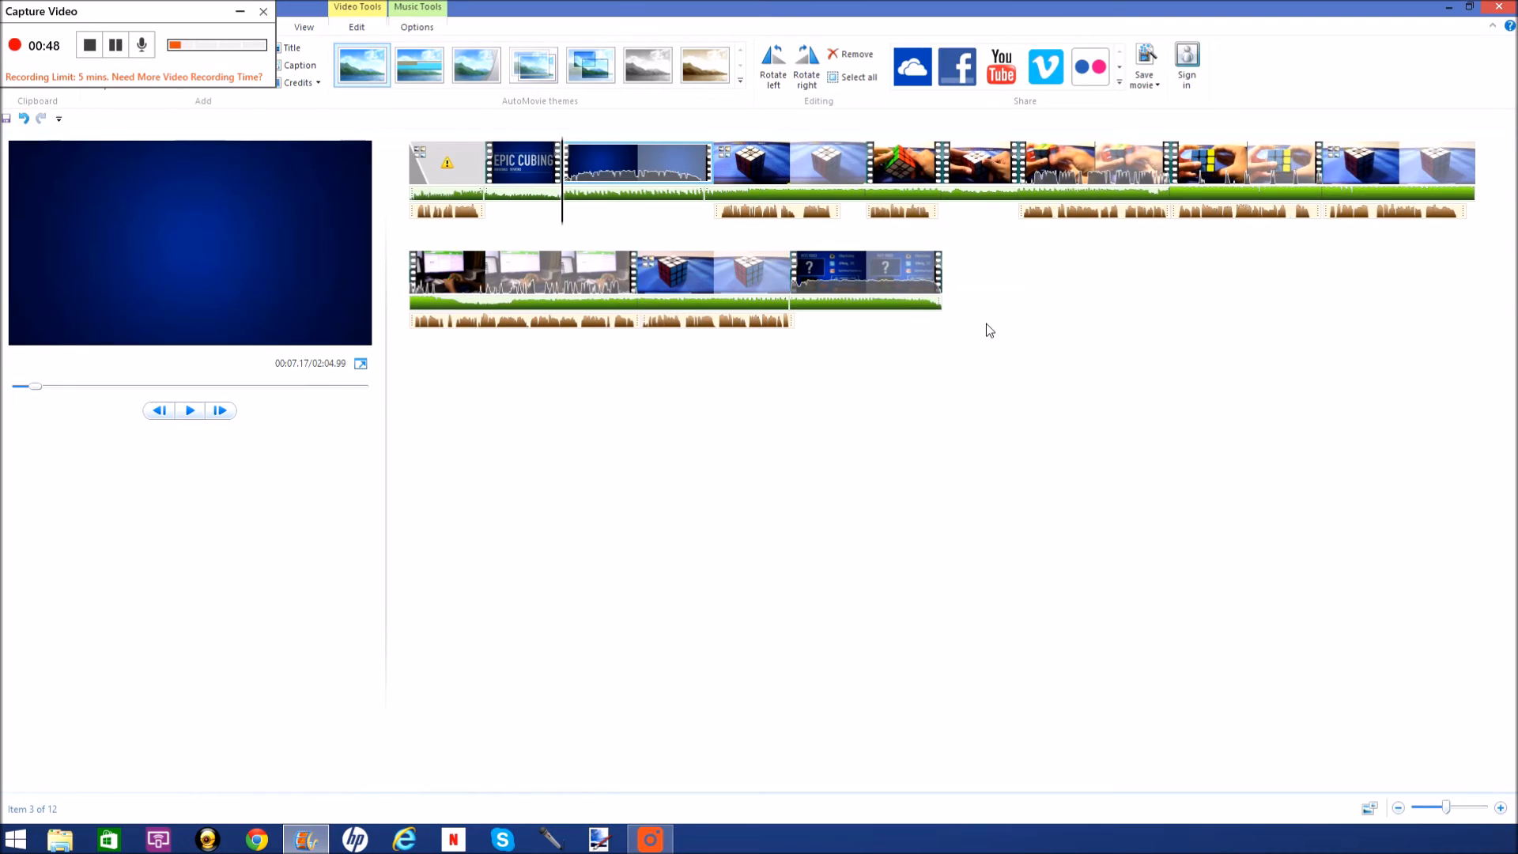
{"action": "mouse_move", "coordinate": [1001, 291]}
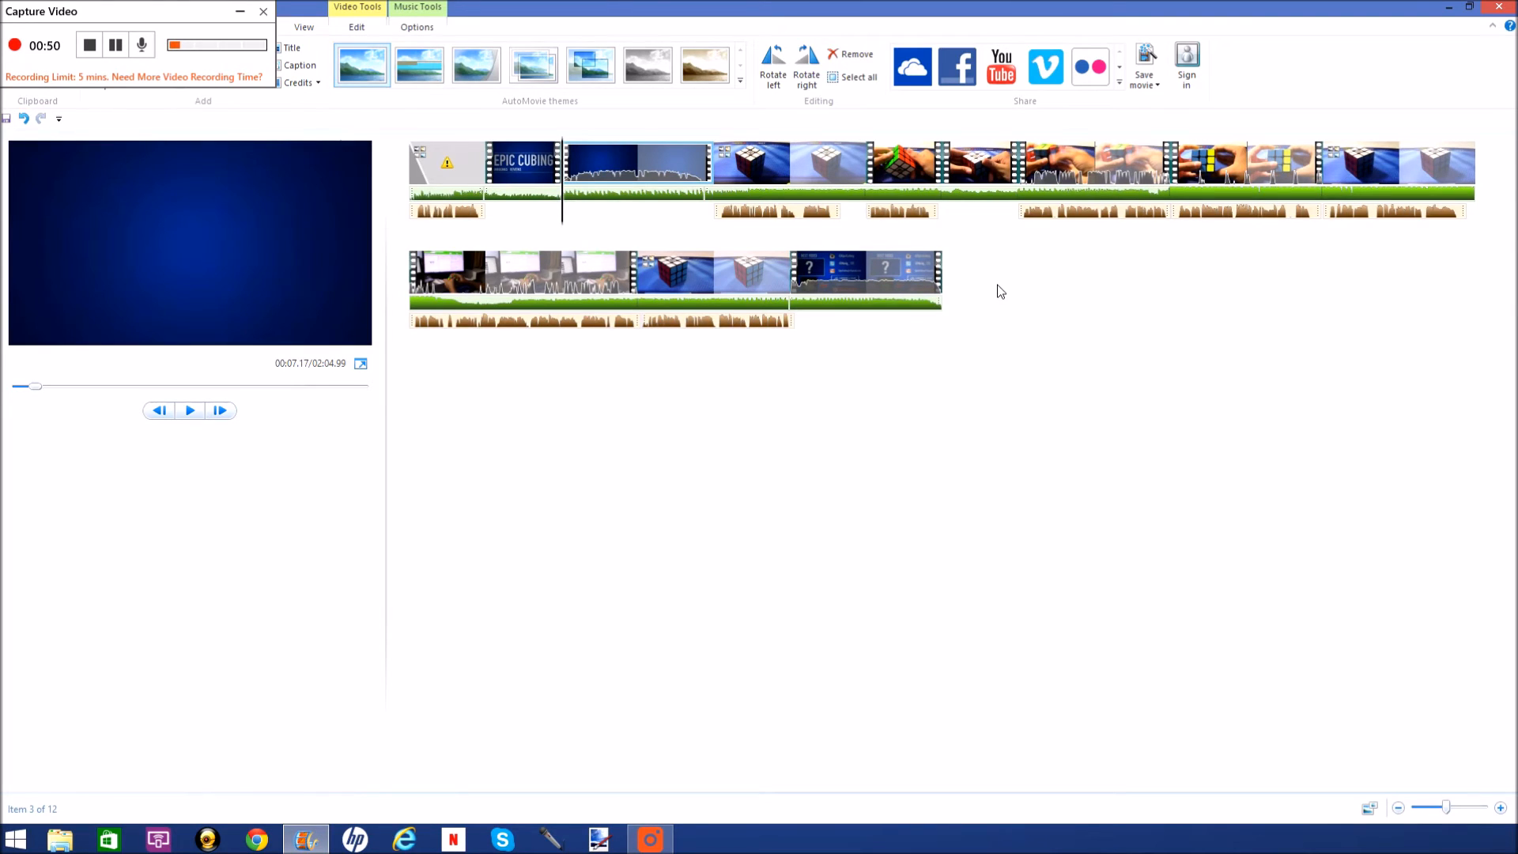
{"action": "mouse_move", "coordinate": [951, 311]}
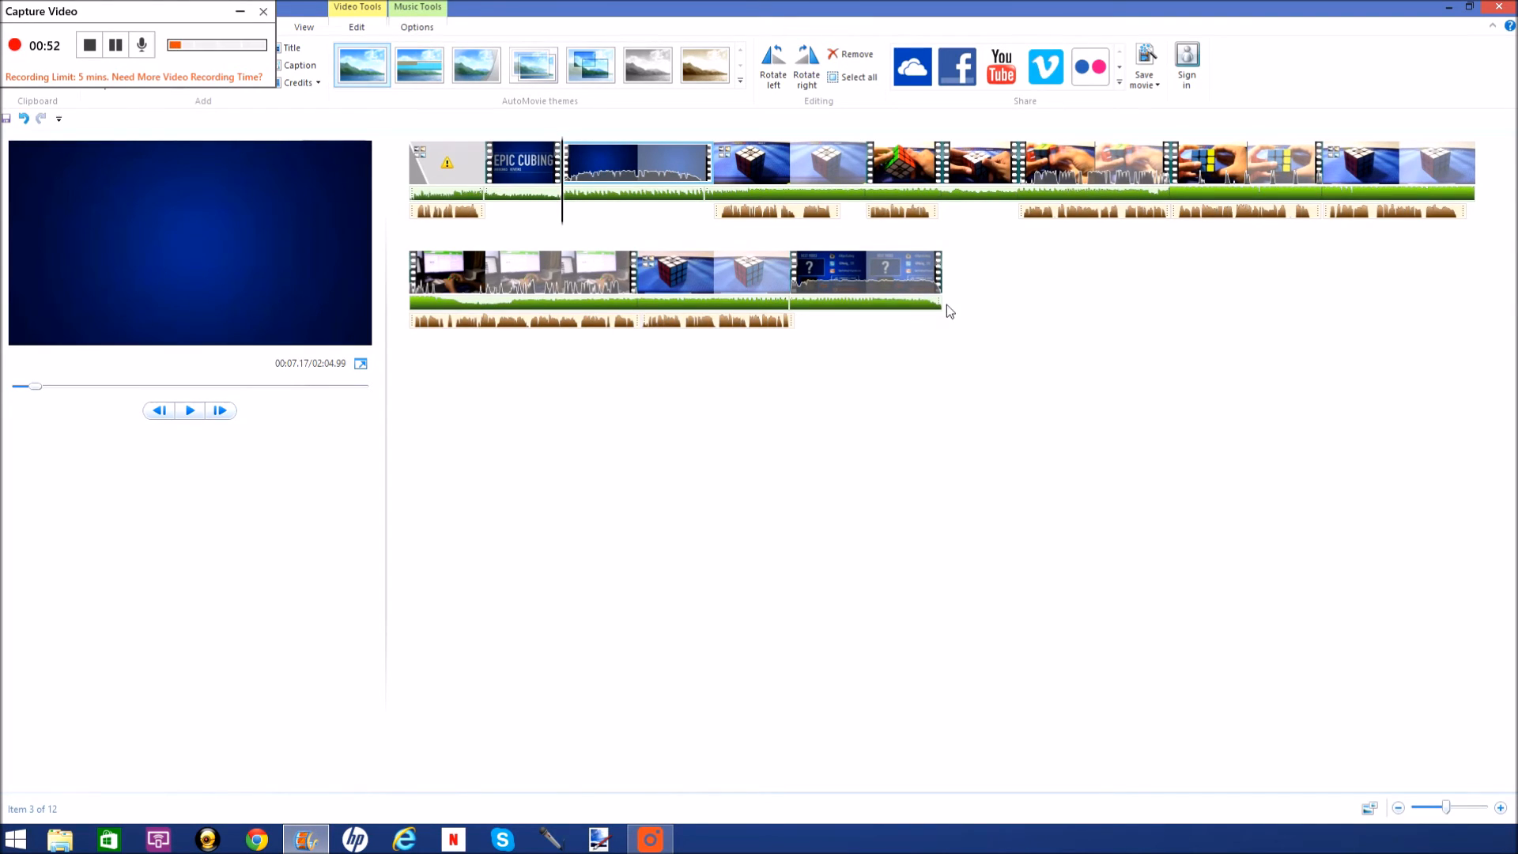